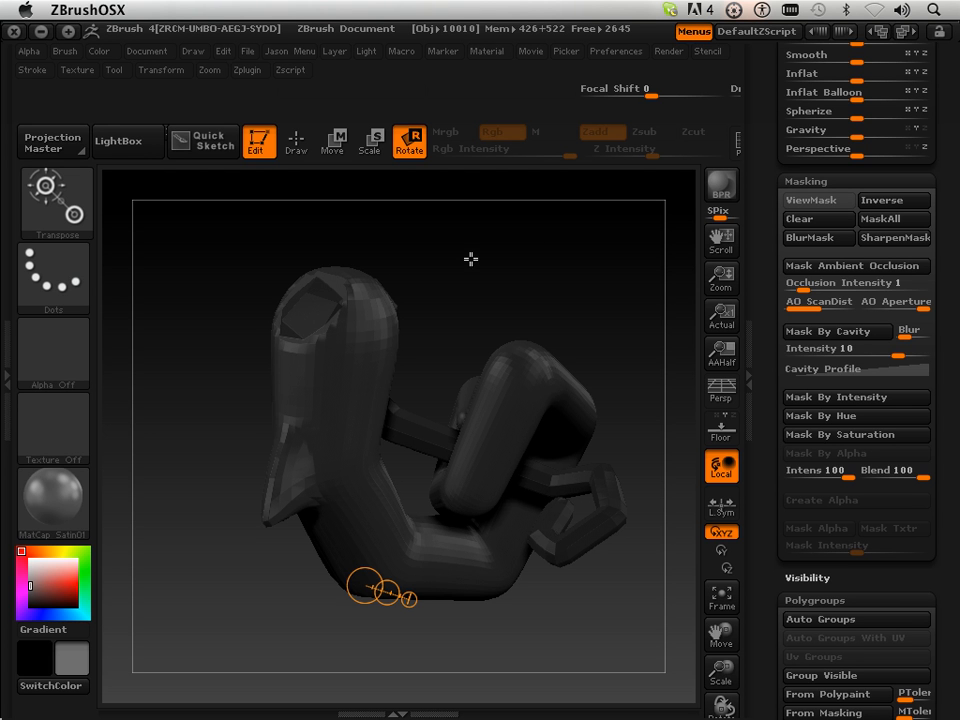
{"action": "mouse_move", "coordinate": [500, 256]}
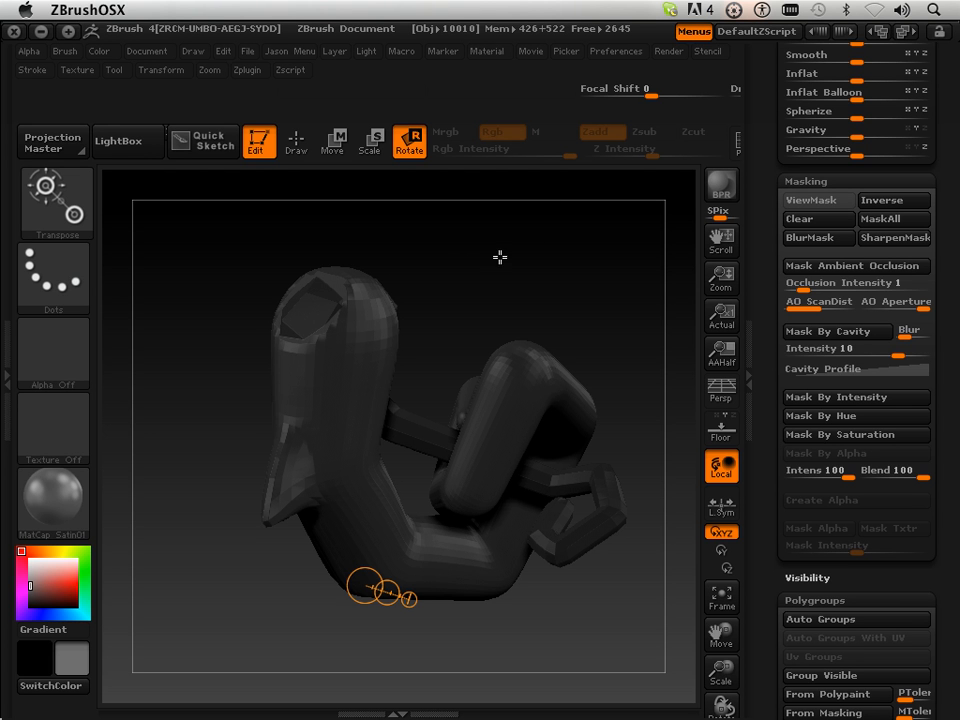
{"action": "mouse_move", "coordinate": [494, 264]}
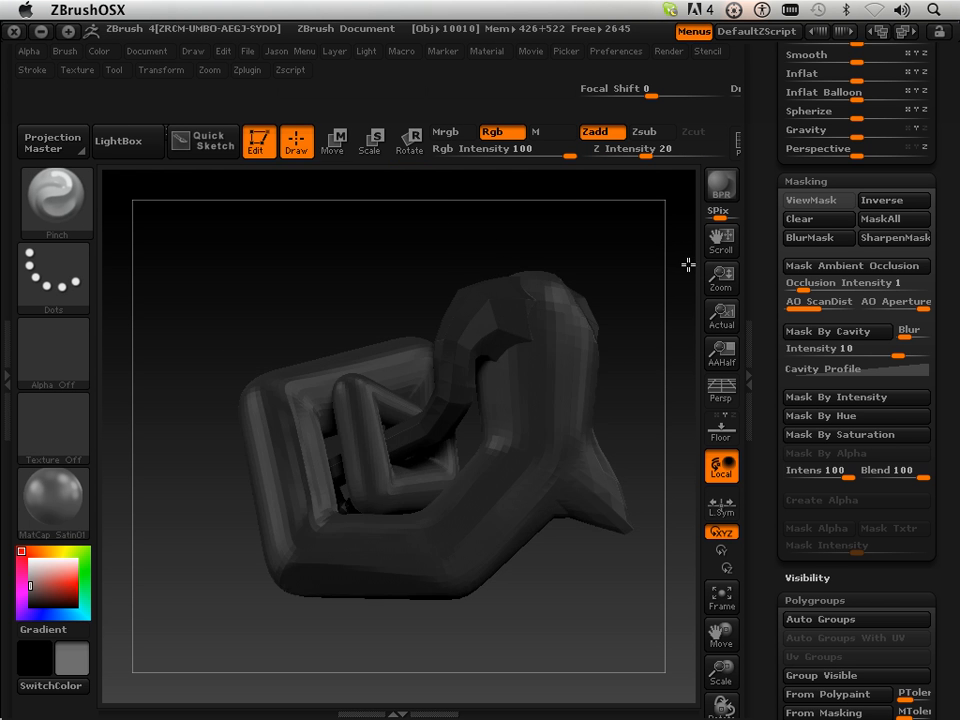
Step: Drag the Transpose line's middle circle to shift the knotted tube to a new spot, then redraw the line
{"action": "left_click_drag", "start_coordinate": [688, 264], "coordinate": [490, 262]}
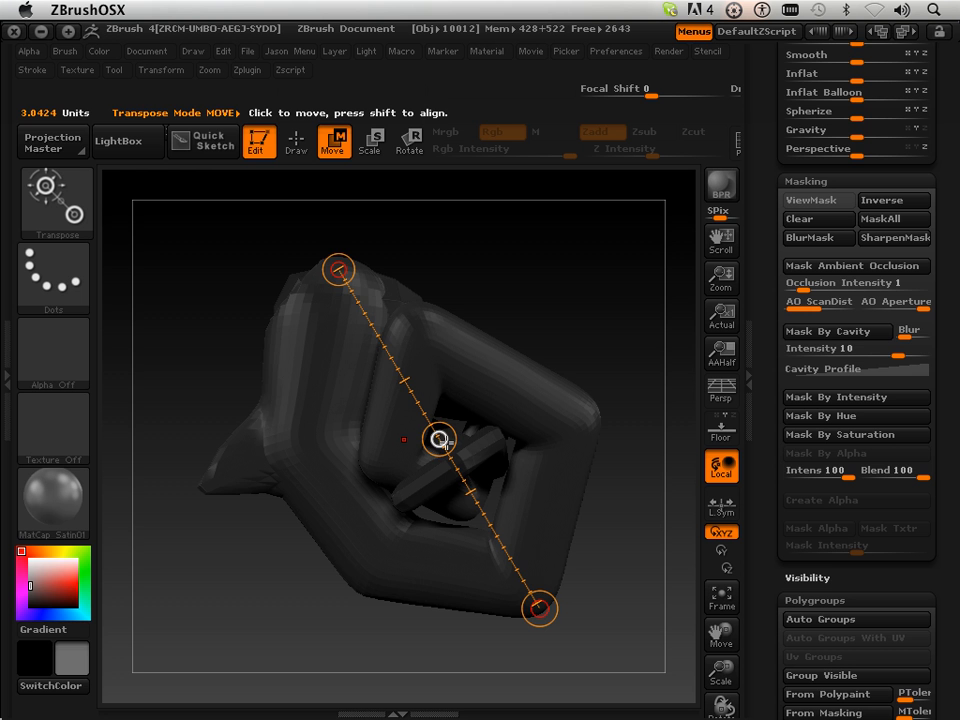
{"action": "left_click_drag", "start_coordinate": [440, 438], "coordinate": [464, 424]}
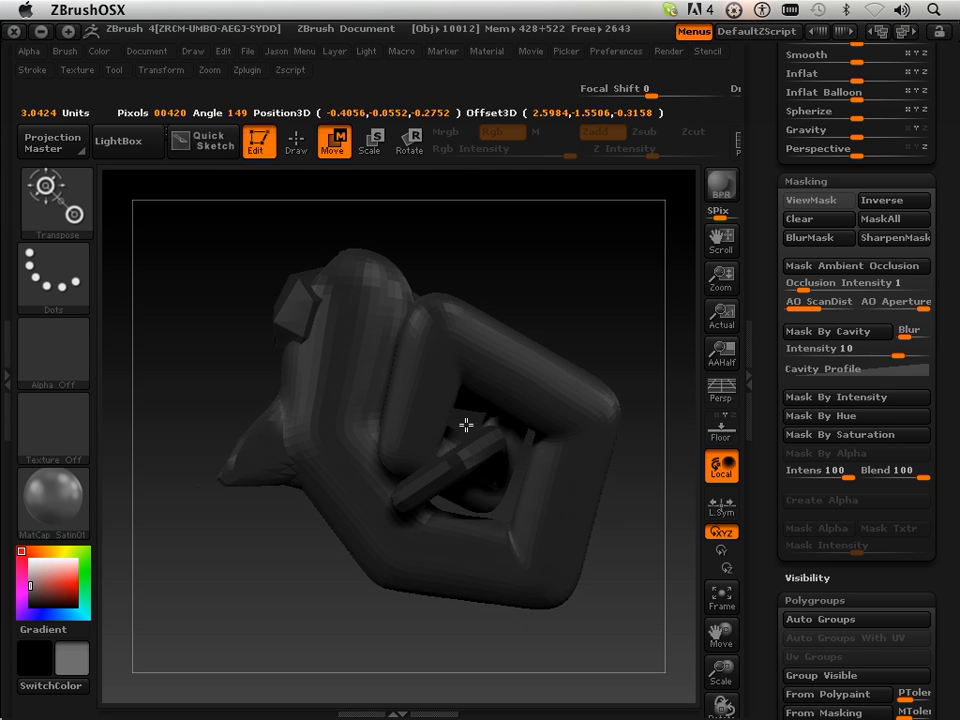
{"action": "left_click_drag", "start_coordinate": [464, 424], "coordinate": [476, 376]}
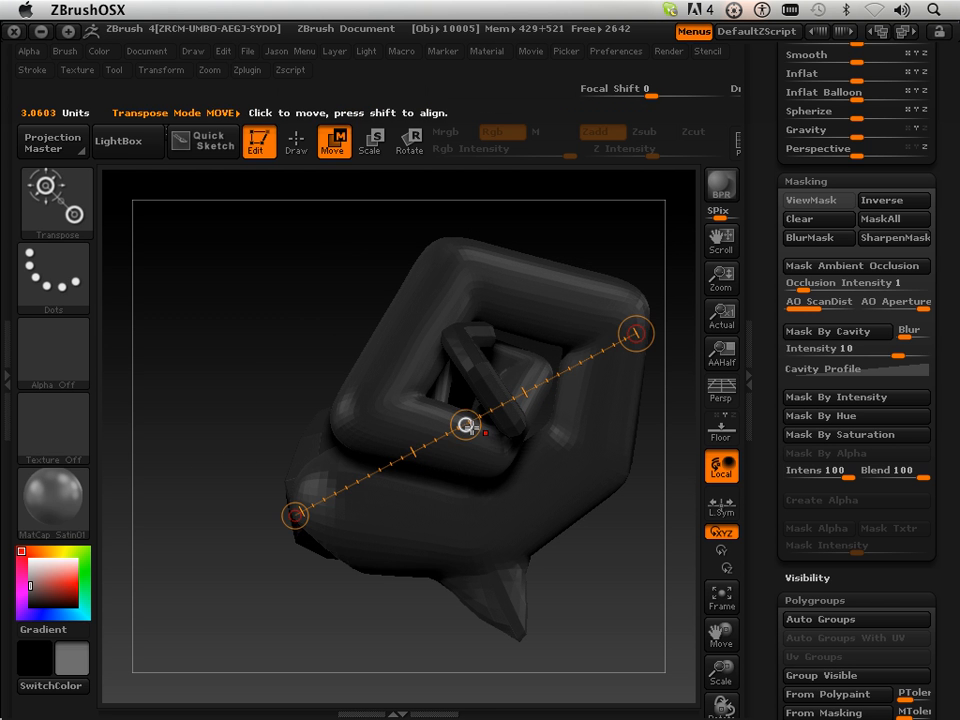
{"action": "left_click_drag", "start_coordinate": [470, 424], "coordinate": [464, 424]}
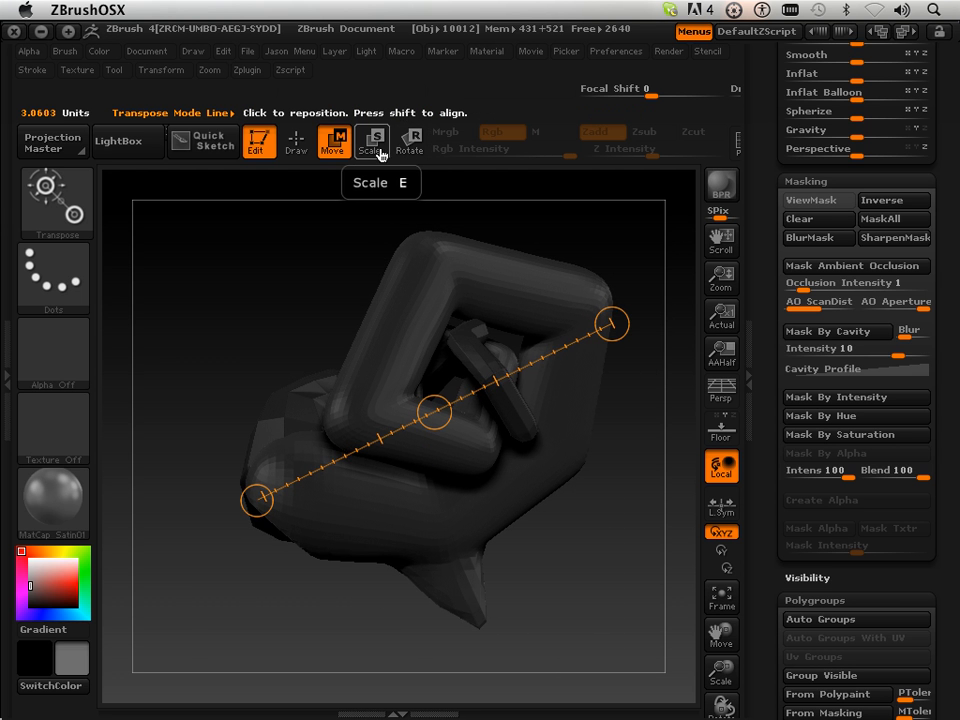
Step: Switch Transpose to Scale and resize the knotted model along the action line
{"action": "left_click", "coordinate": [372, 140]}
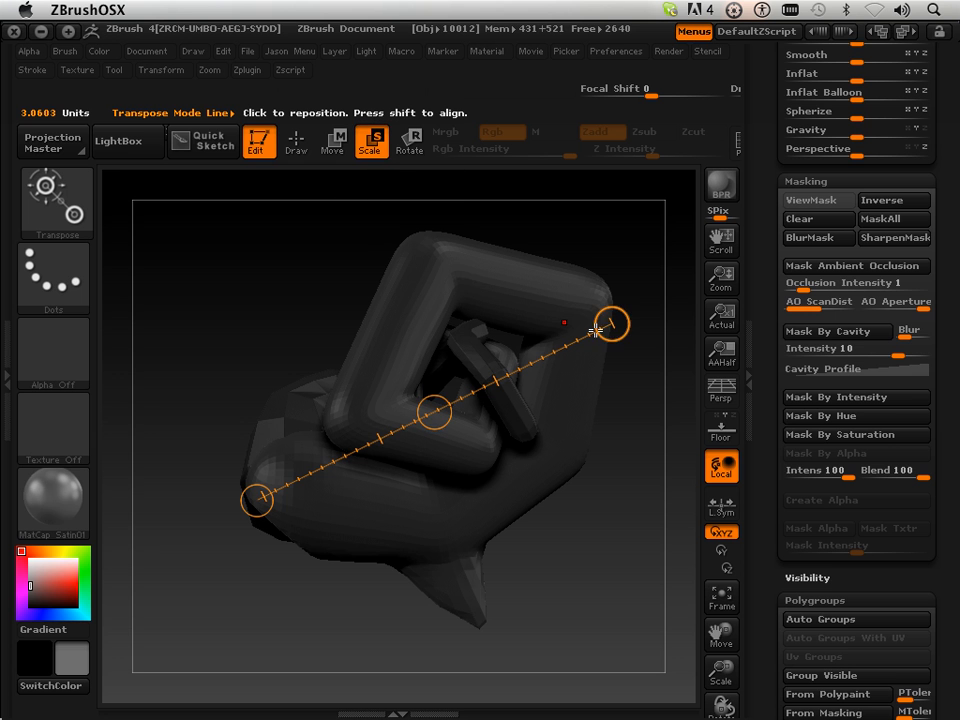
{"action": "mouse_move", "coordinate": [256, 470]}
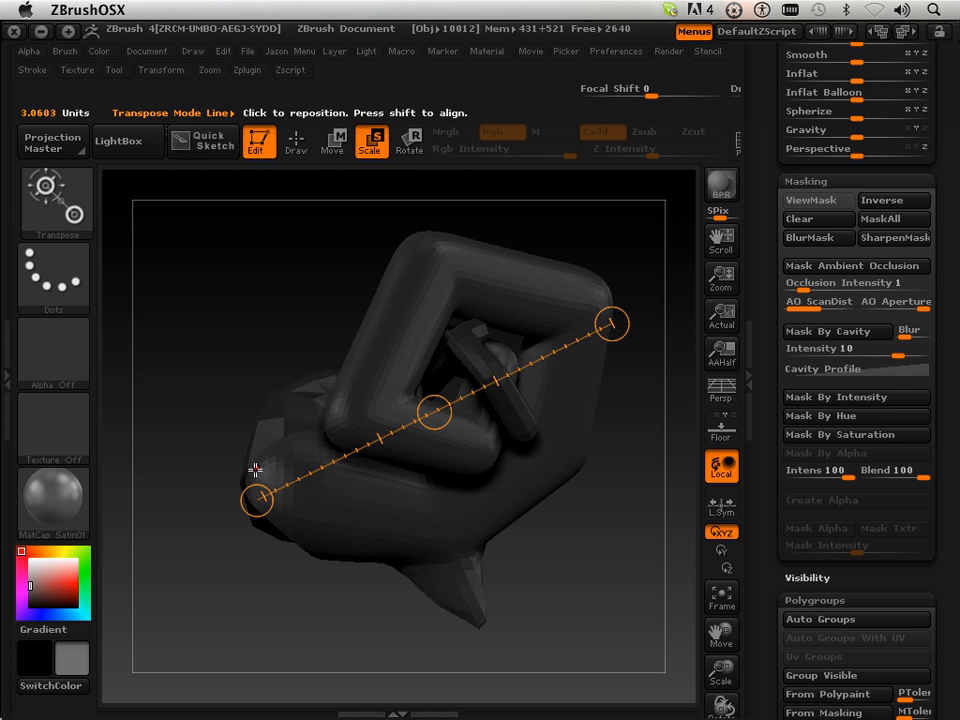
{"action": "left_click_drag", "start_coordinate": [612, 324], "coordinate": [600, 292]}
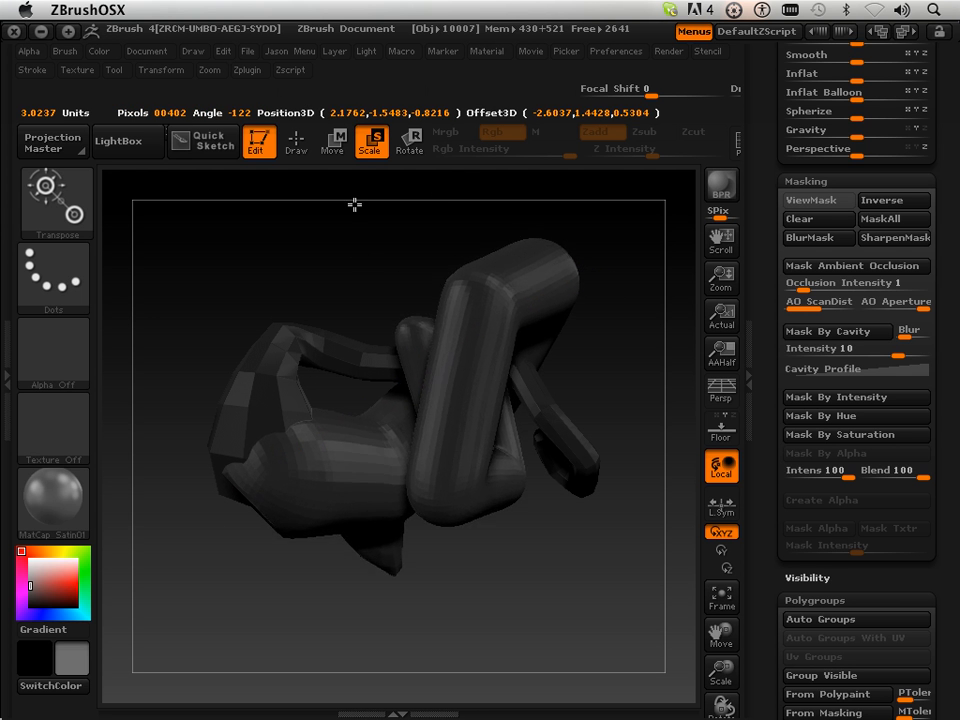
{"action": "left_click_drag", "start_coordinate": [354, 204], "coordinate": [216, 268]}
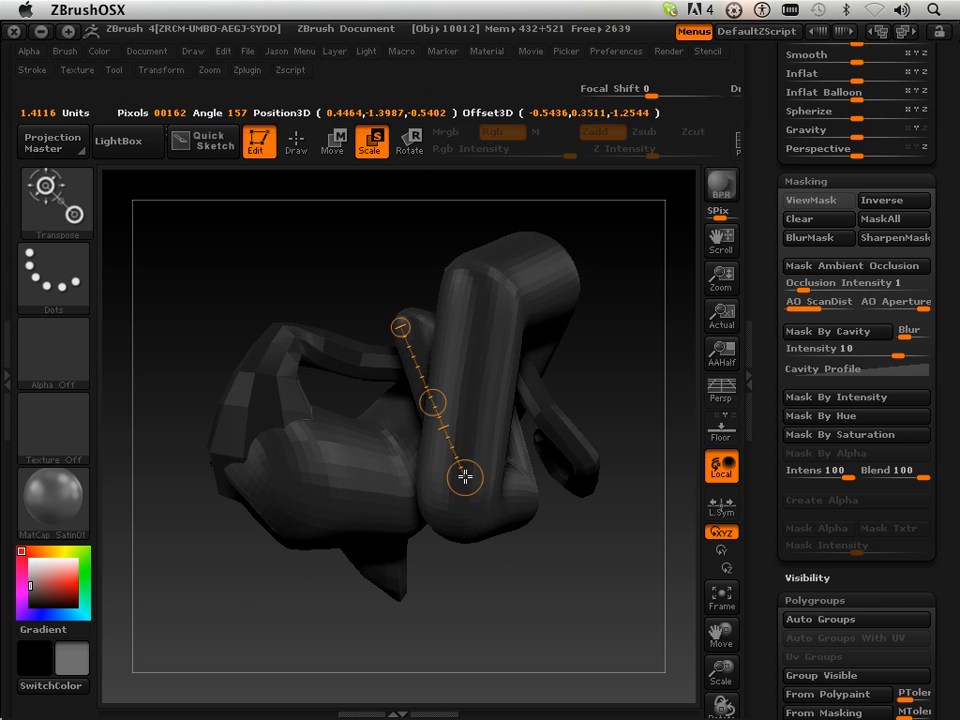
Step: Reposition the action line along the tube and enlarge the model considerably
{"action": "left_click_drag", "start_coordinate": [464, 476], "coordinate": [500, 492]}
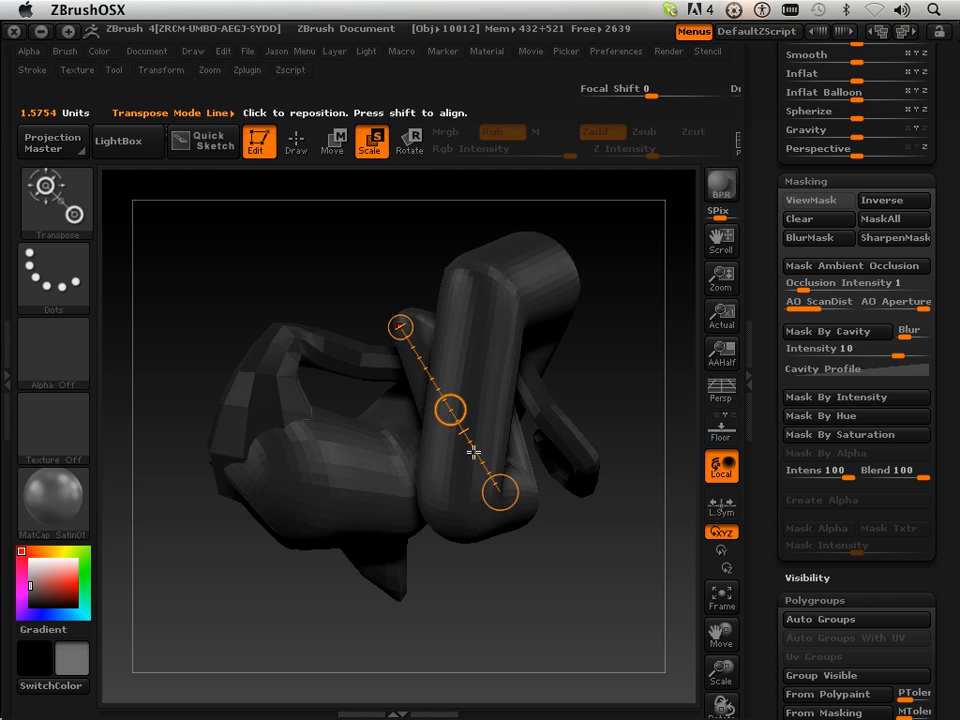
{"action": "left_click", "coordinate": [450, 408]}
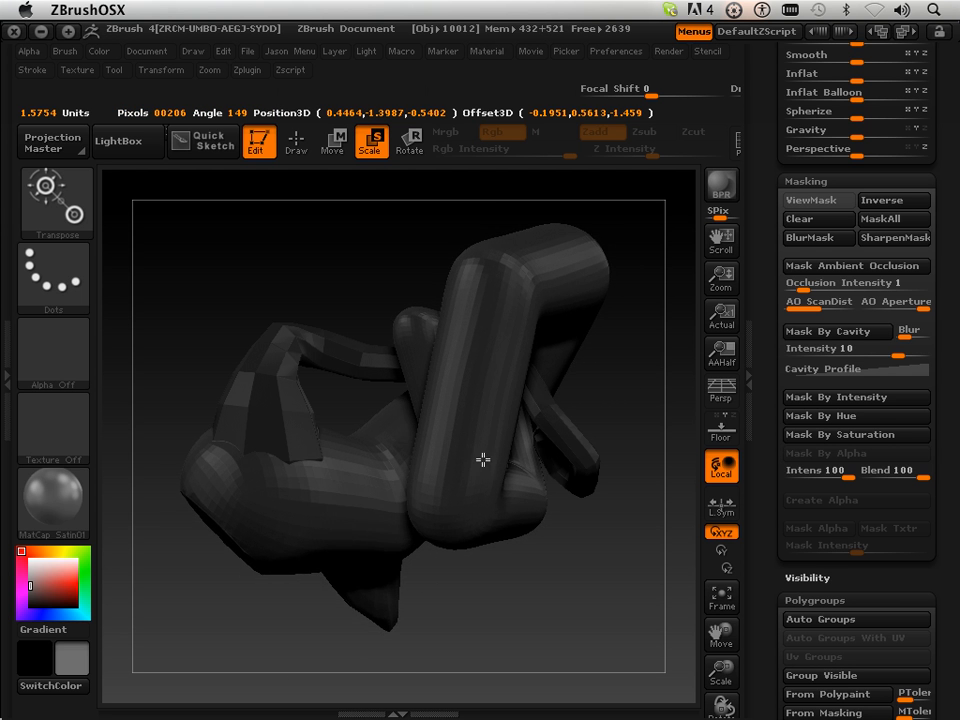
{"action": "left_click_drag", "start_coordinate": [400, 326], "coordinate": [500, 494]}
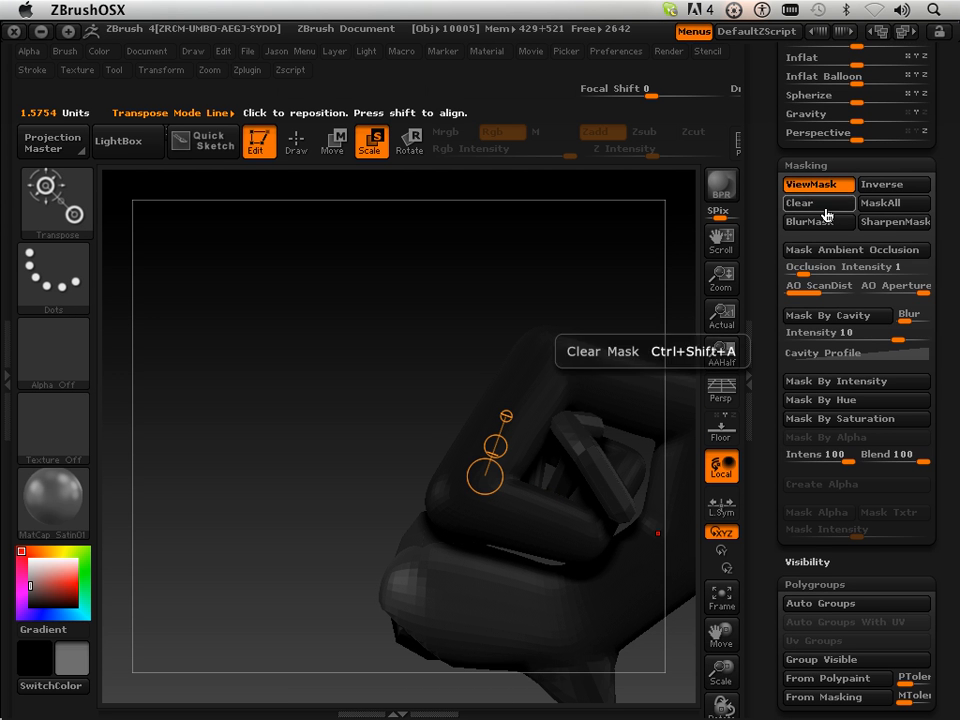
Step: Clear the mask, lay a horizontal action line across the tube and rotate it around that line
{"action": "left_click", "coordinate": [818, 204]}
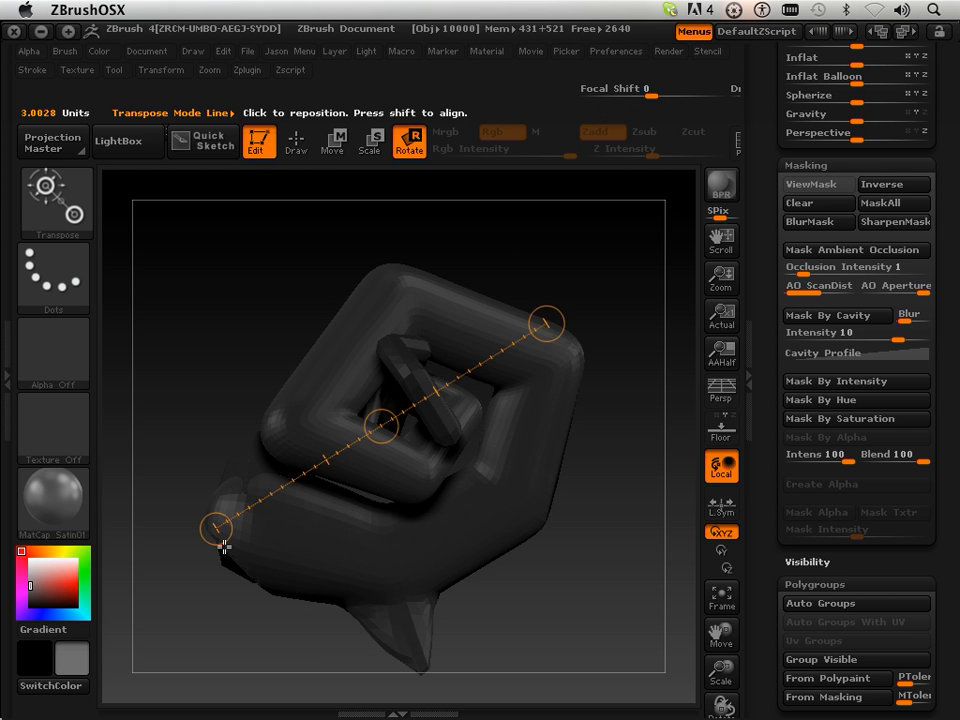
{"action": "left_click_drag", "start_coordinate": [212, 528], "coordinate": [338, 590]}
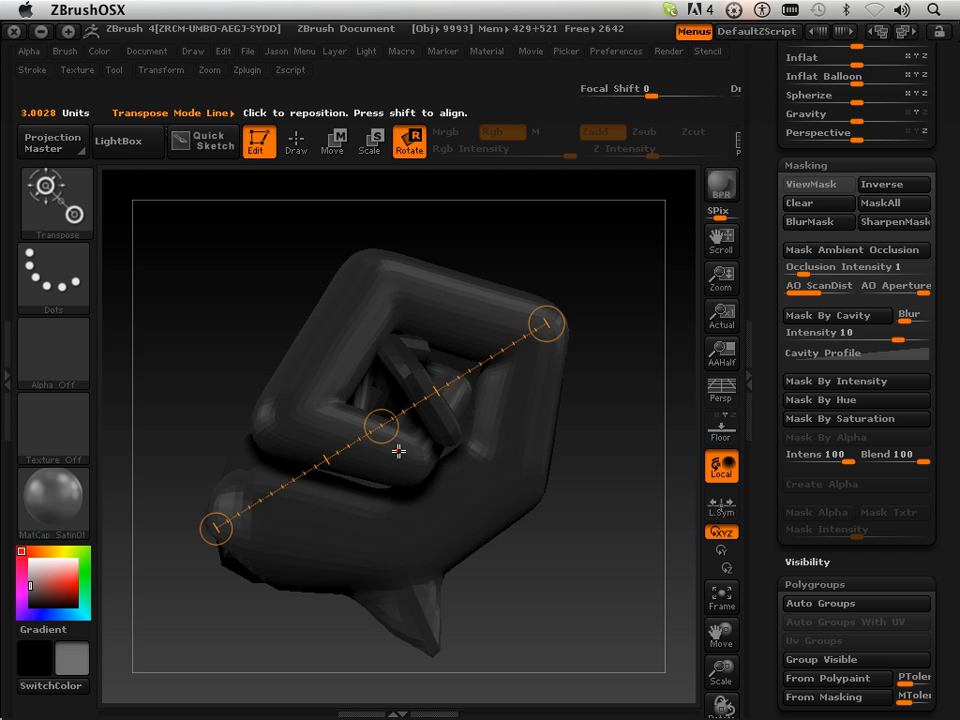
{"action": "left_click_drag", "start_coordinate": [378, 424], "coordinate": [388, 428]}
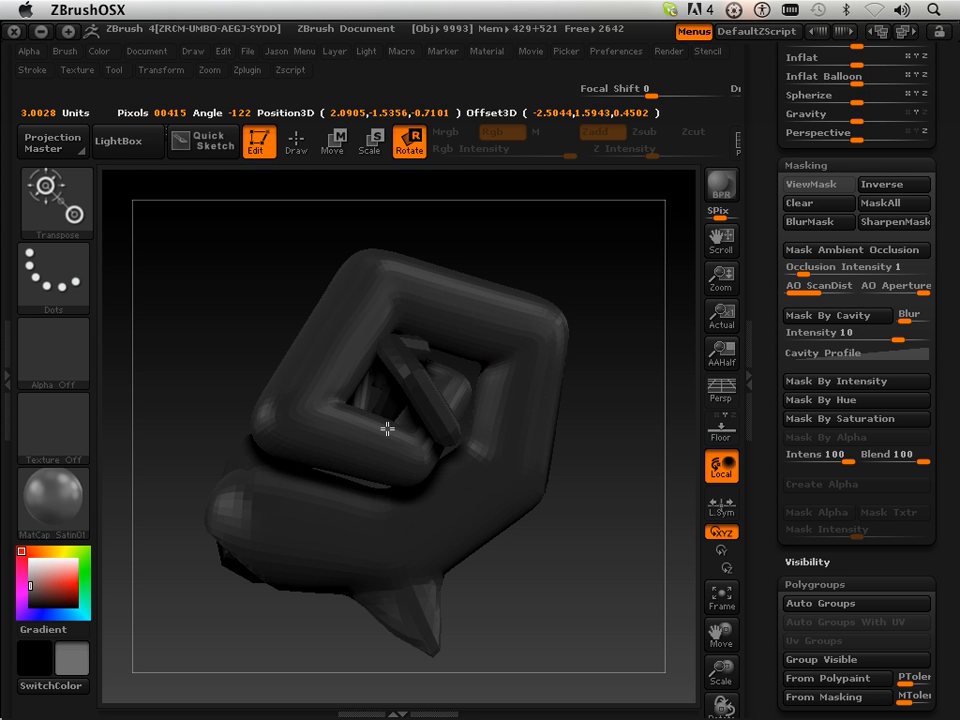
{"action": "left_click_drag", "start_coordinate": [388, 428], "coordinate": [630, 462]}
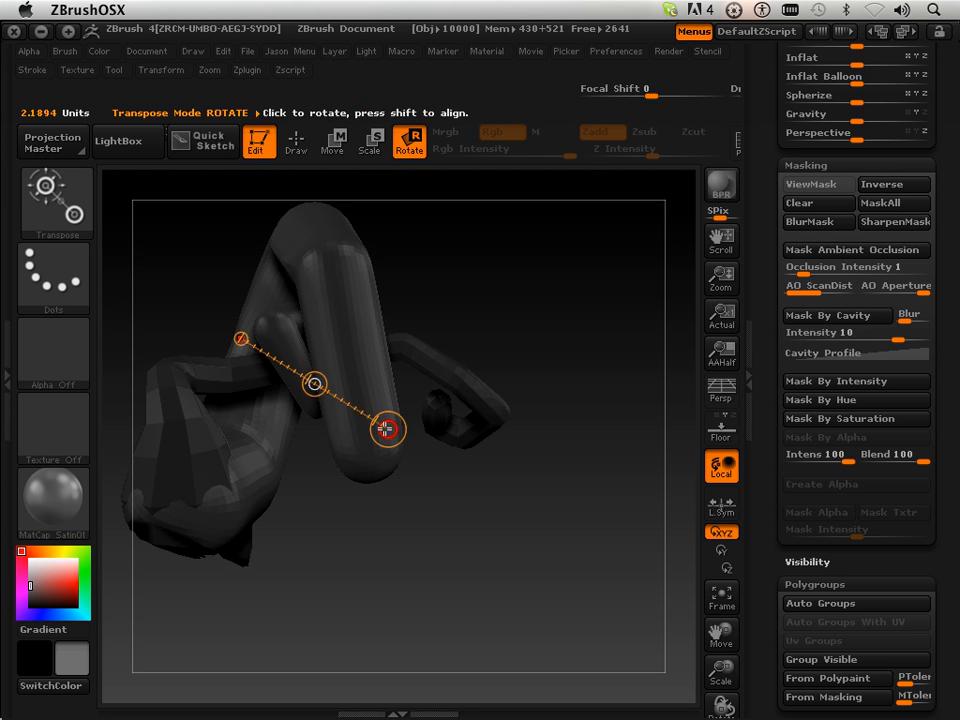
{"action": "left_click_drag", "start_coordinate": [388, 428], "coordinate": [222, 442]}
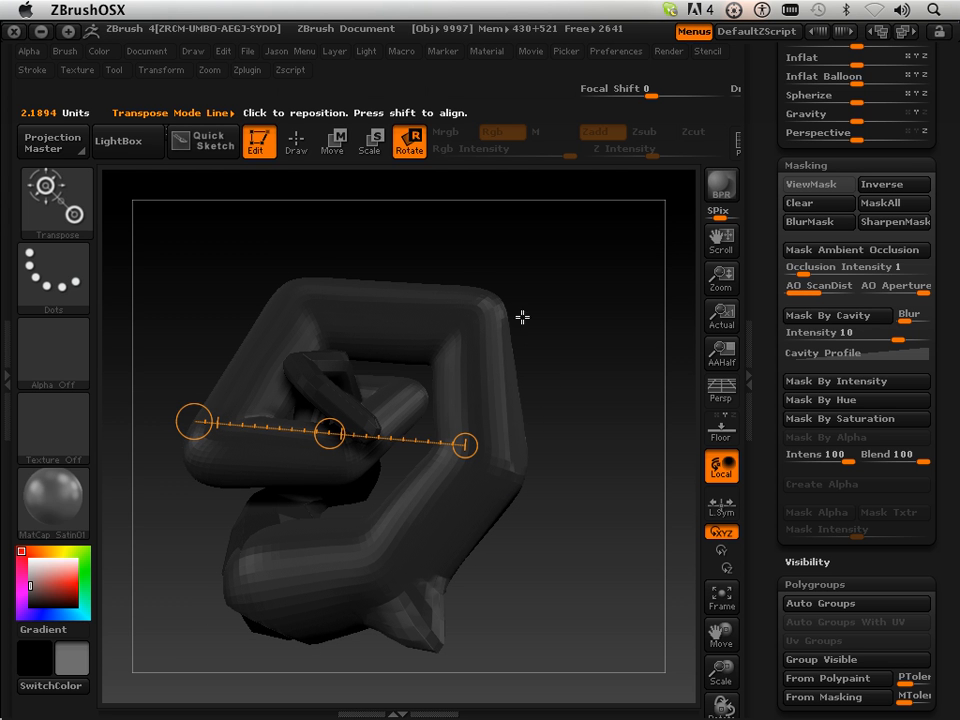
{"action": "mouse_move", "coordinate": [290, 556]}
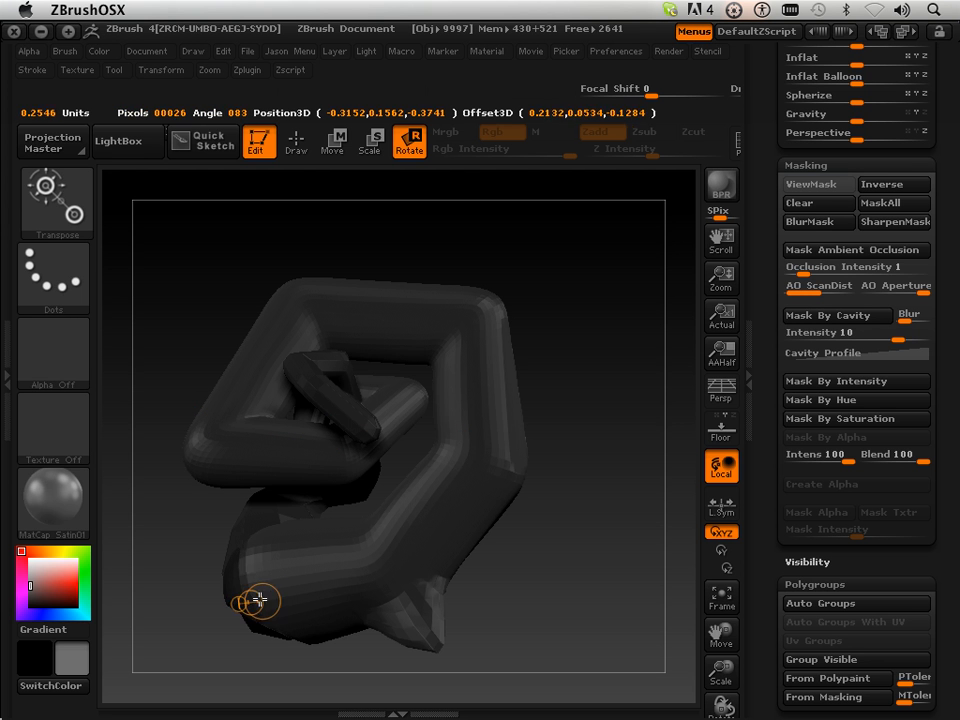
Step: Redraw the action line diagonally along the tube and rotate the upper loop around it
{"action": "left_click_drag", "start_coordinate": [256, 600], "coordinate": [610, 434]}
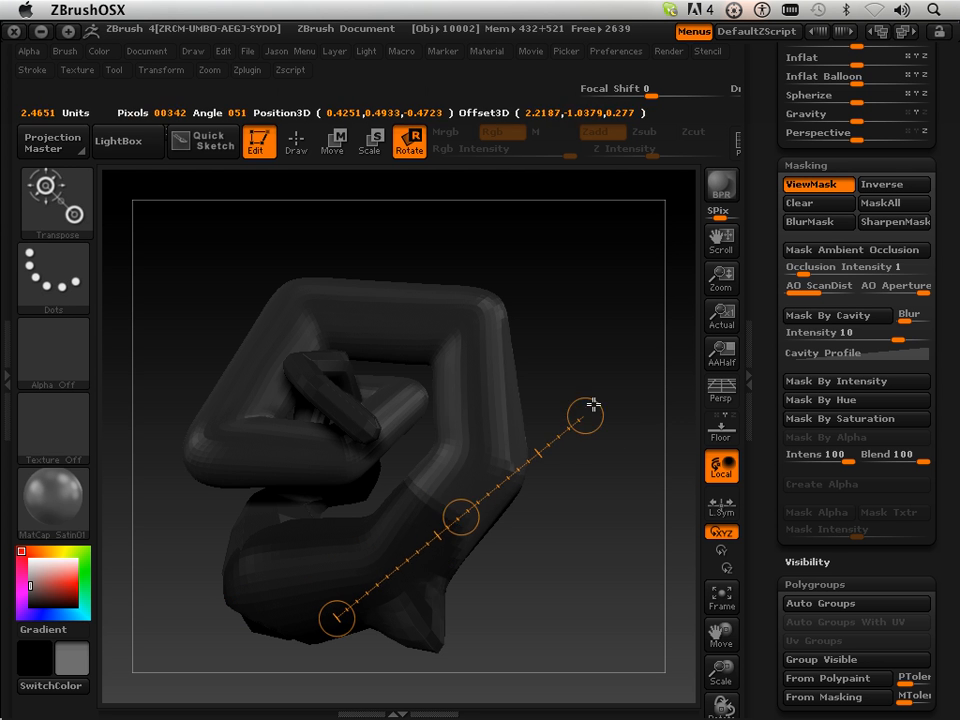
{"action": "left_click_drag", "start_coordinate": [584, 414], "coordinate": [518, 396]}
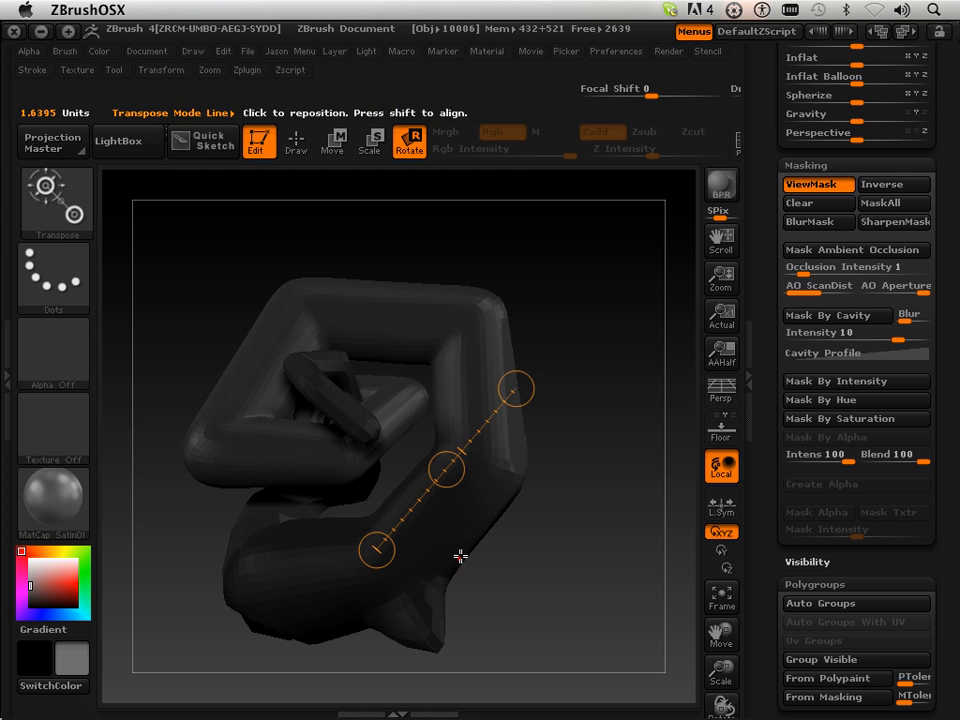
{"action": "left_click_drag", "start_coordinate": [516, 388], "coordinate": [500, 388]}
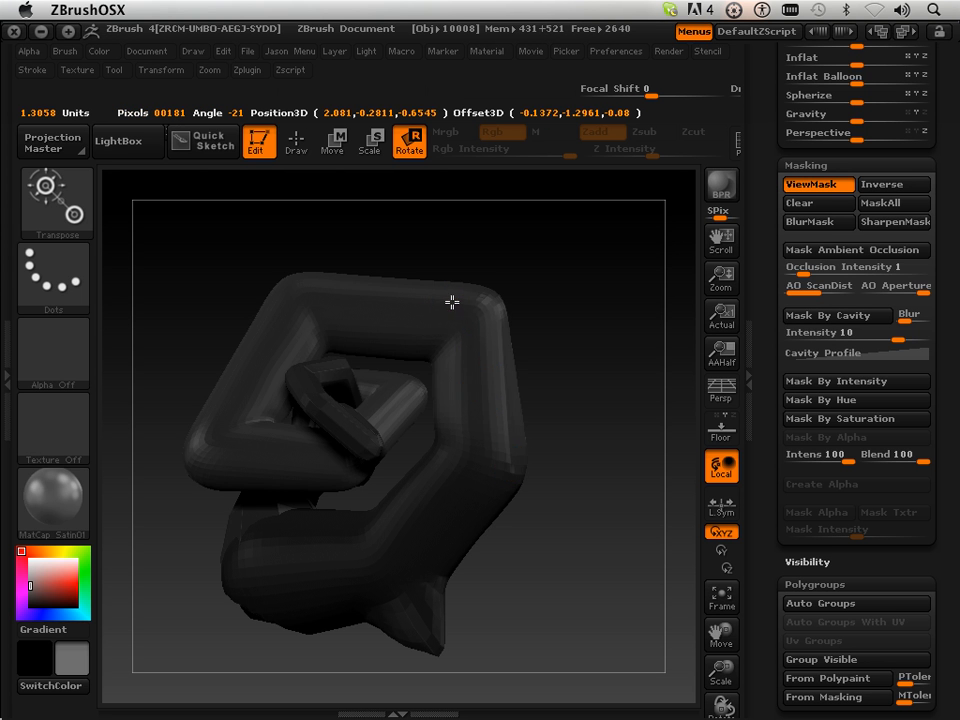
{"action": "left_click_drag", "start_coordinate": [452, 302], "coordinate": [576, 328]}
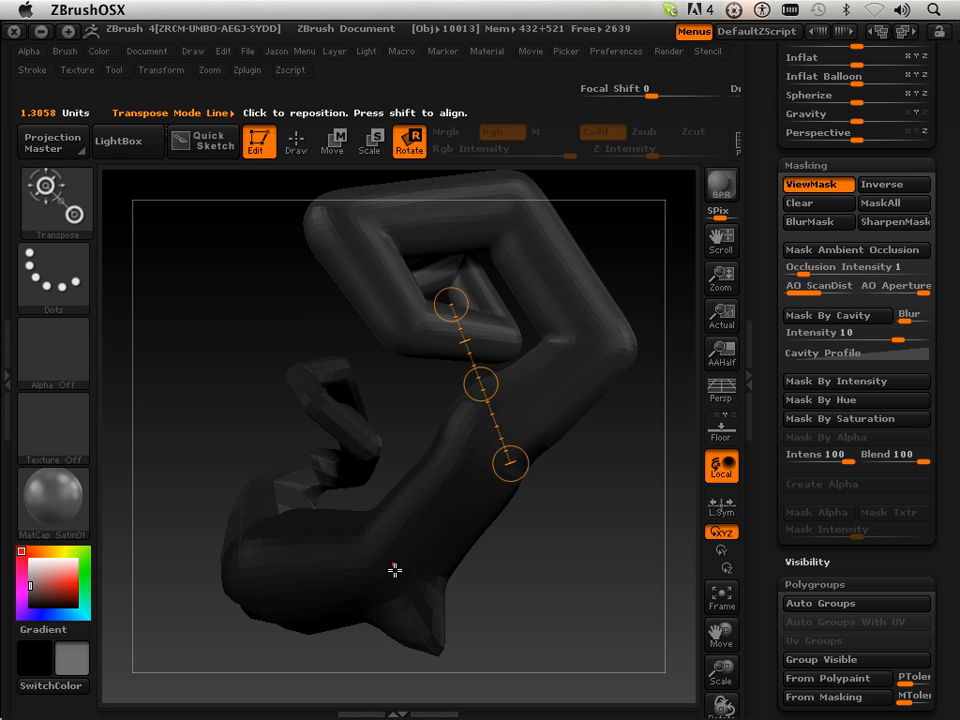
{"action": "mouse_move", "coordinate": [448, 496]}
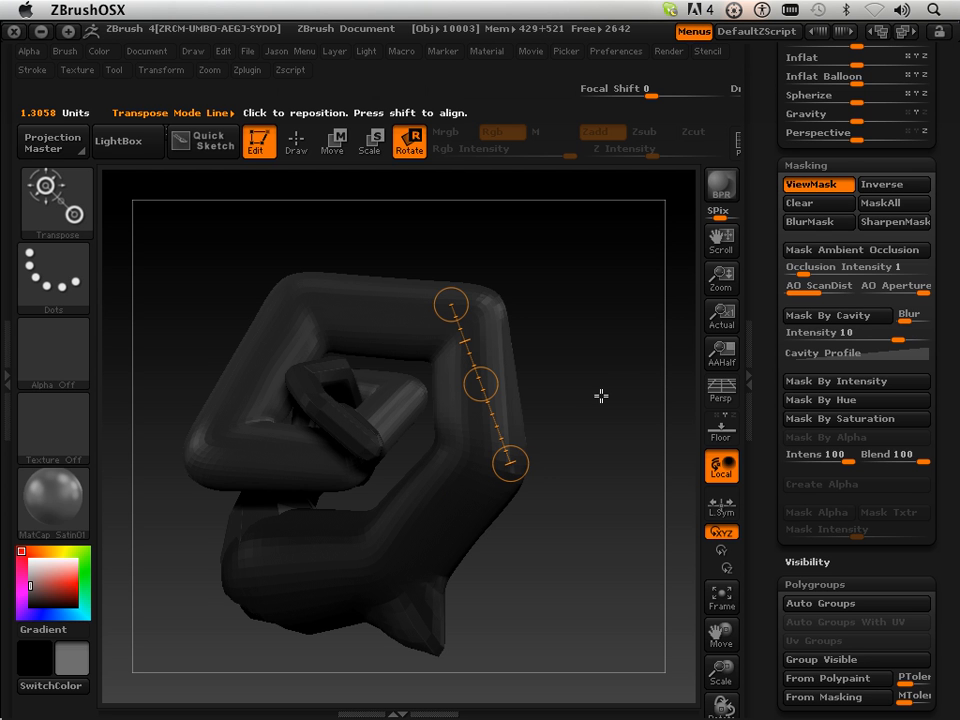
{"action": "mouse_move", "coordinate": [492, 488]}
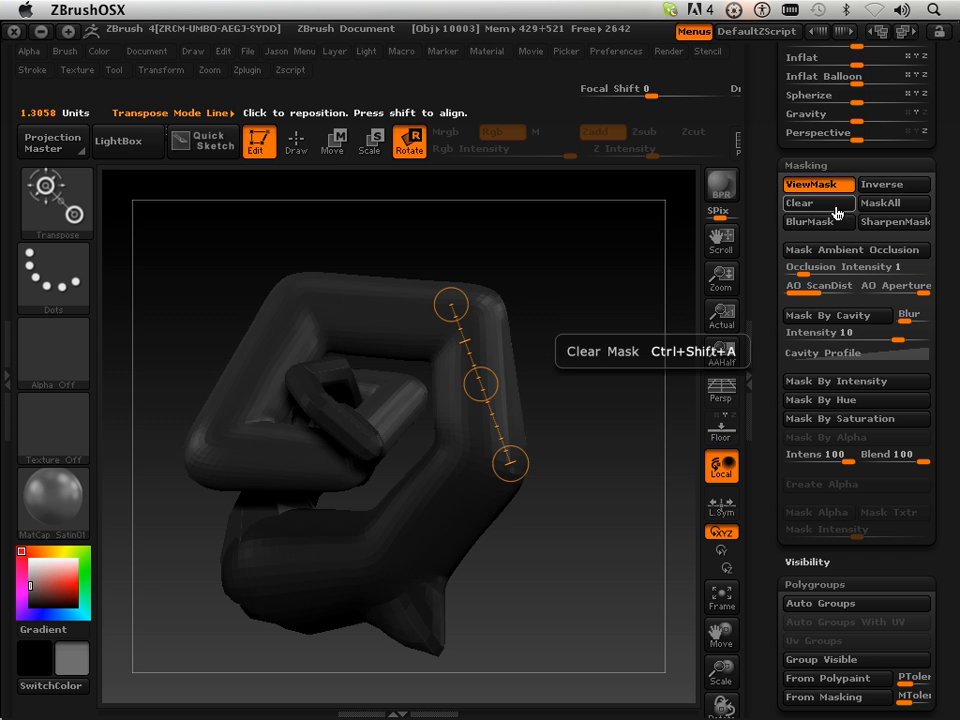
Step: Rotate around the action line once more, then clear the mask via Tool > Masking
{"action": "left_click", "coordinate": [450, 304]}
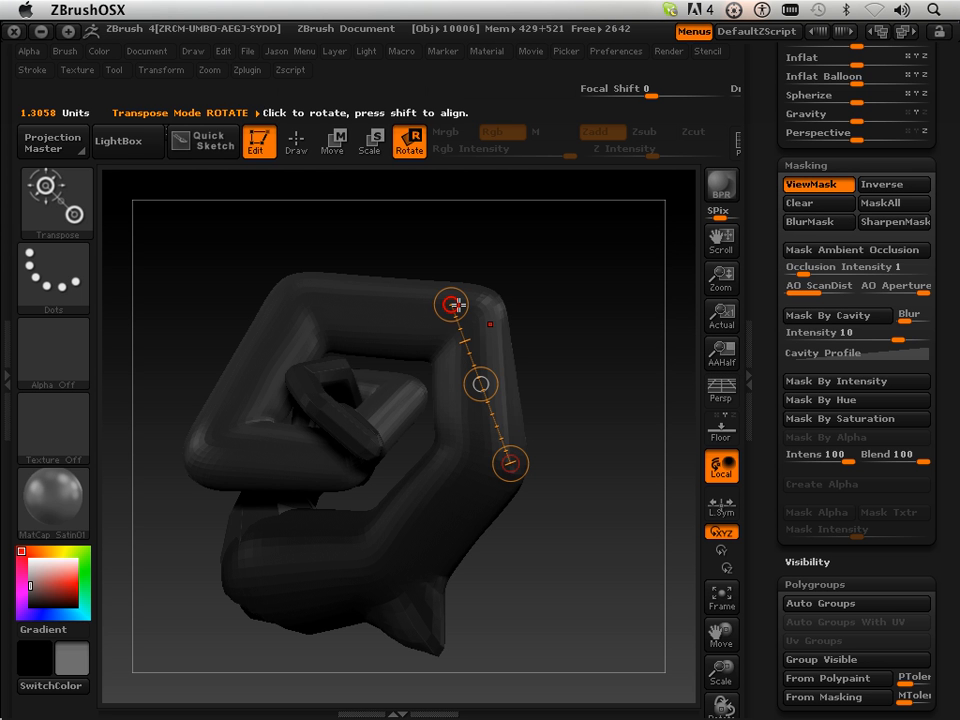
{"action": "left_click_drag", "start_coordinate": [452, 304], "coordinate": [596, 328]}
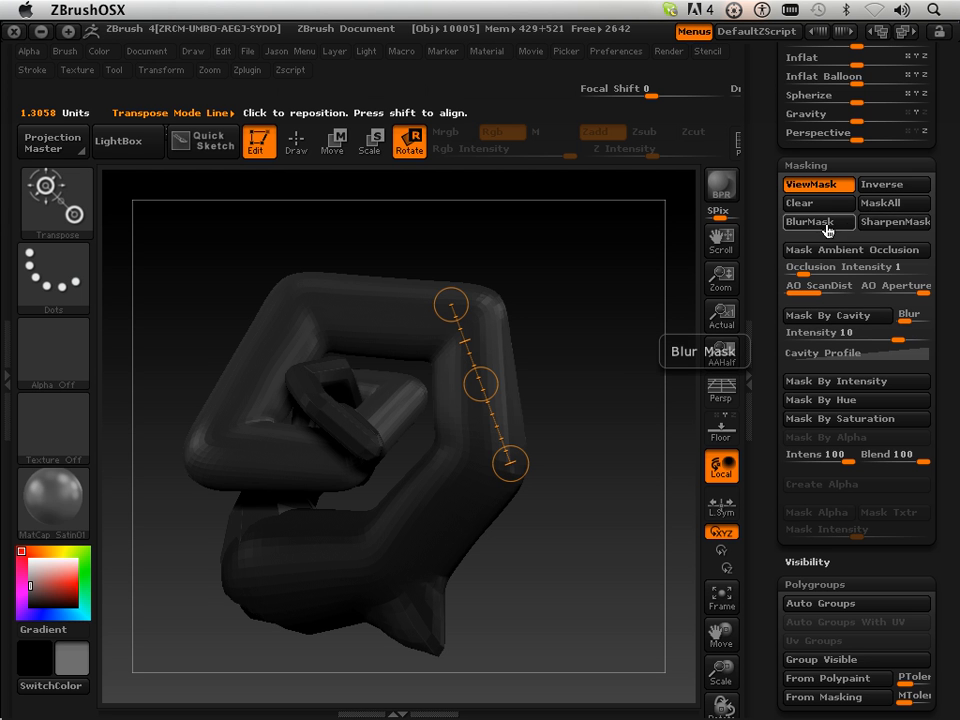
{"action": "mouse_move", "coordinate": [894, 220]}
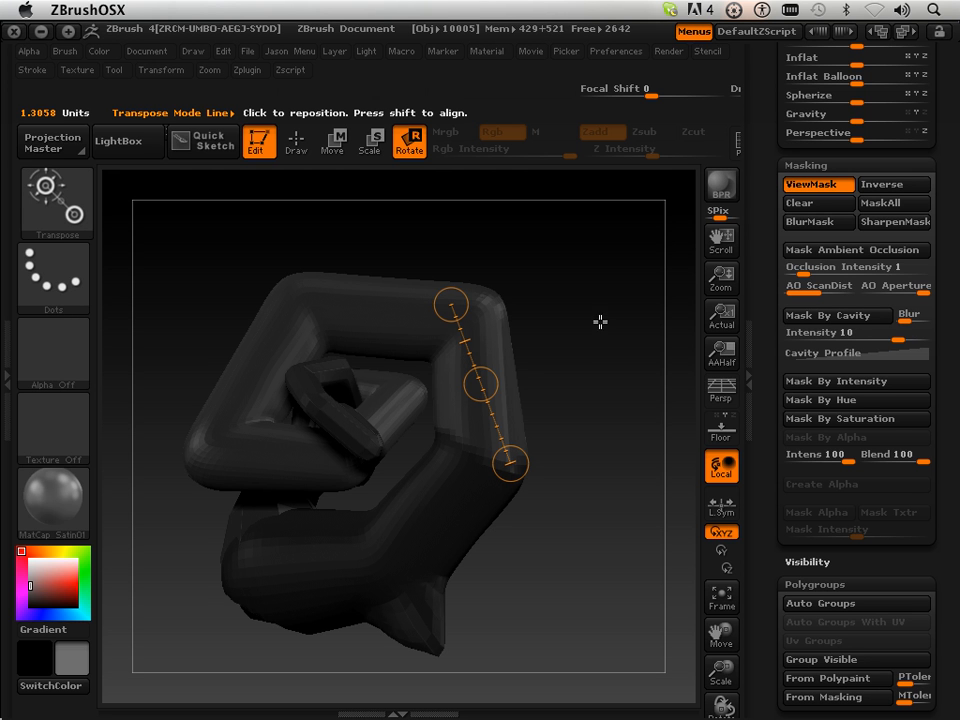
{"action": "mouse_move", "coordinate": [480, 188]}
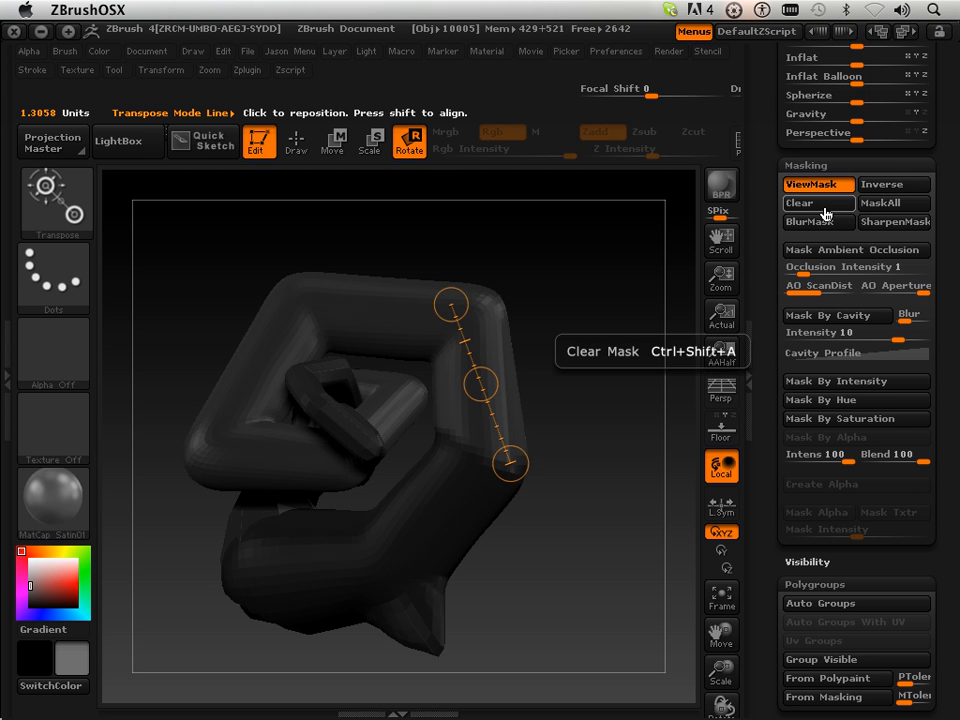
{"action": "left_click", "coordinate": [818, 204]}
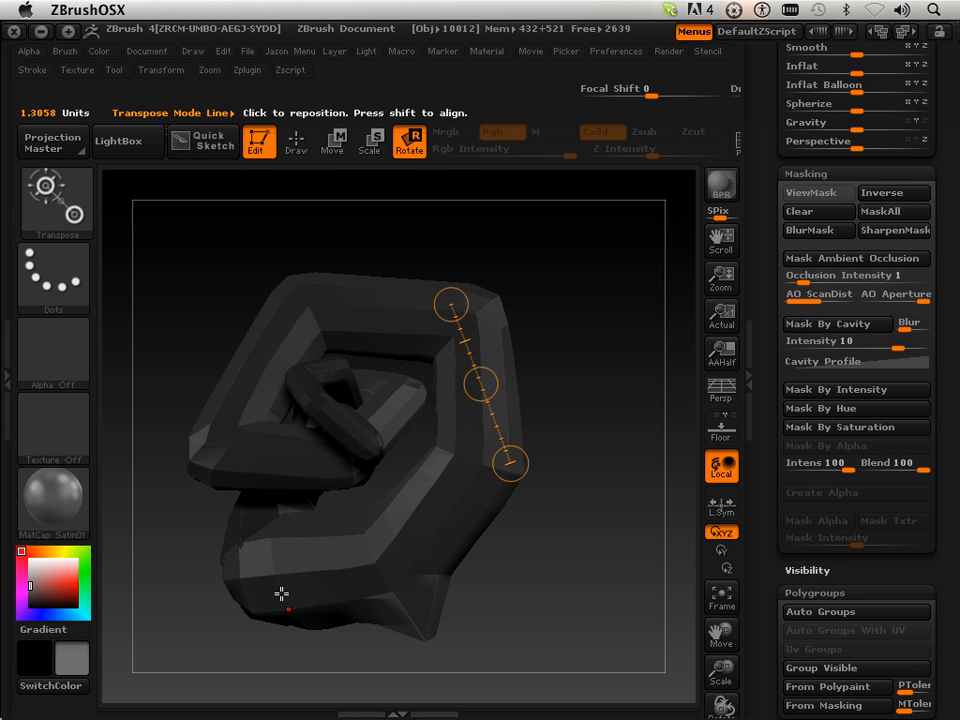
Step: Rotate the whole tube upright, step to a higher subdivision level, then return to the lowest
{"action": "left_click_drag", "start_coordinate": [284, 592], "coordinate": [588, 256]}
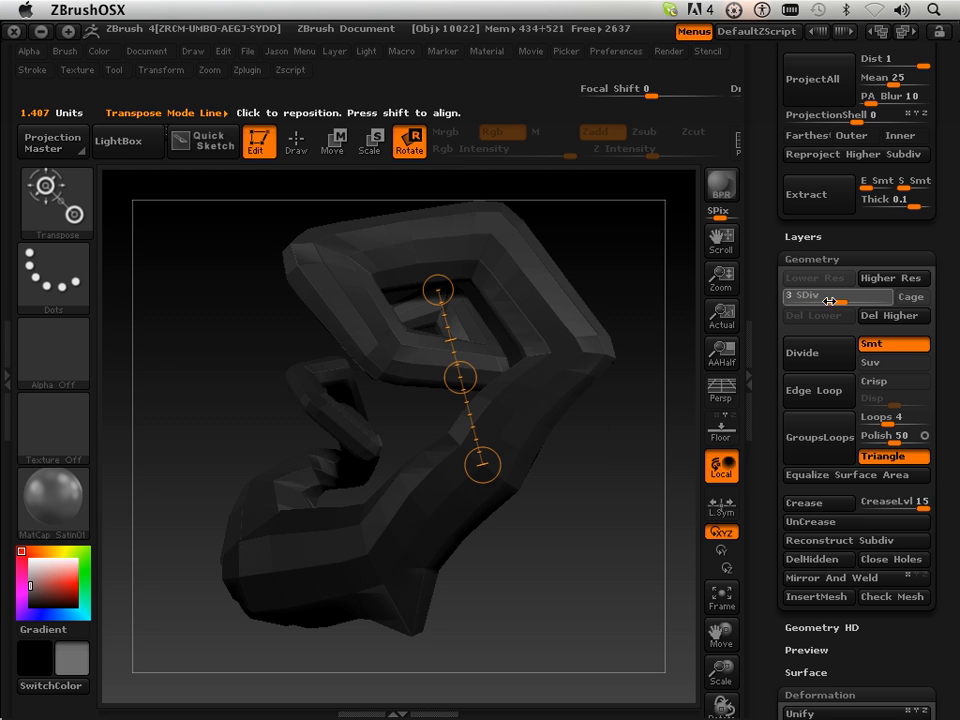
{"action": "left_click", "coordinate": [892, 276]}
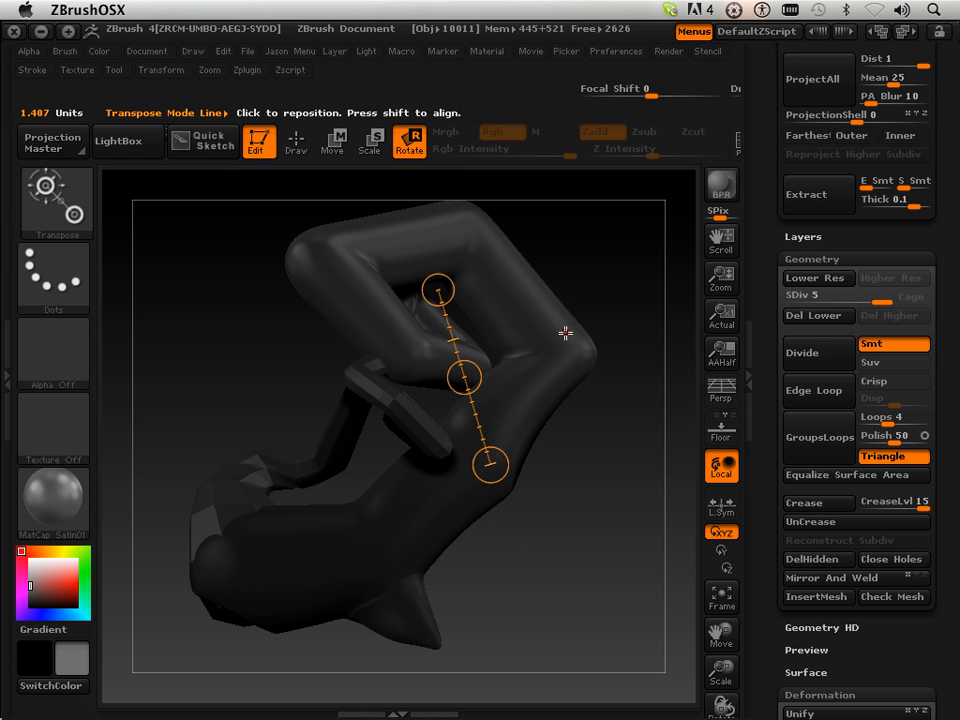
{"action": "mouse_move", "coordinate": [560, 338]}
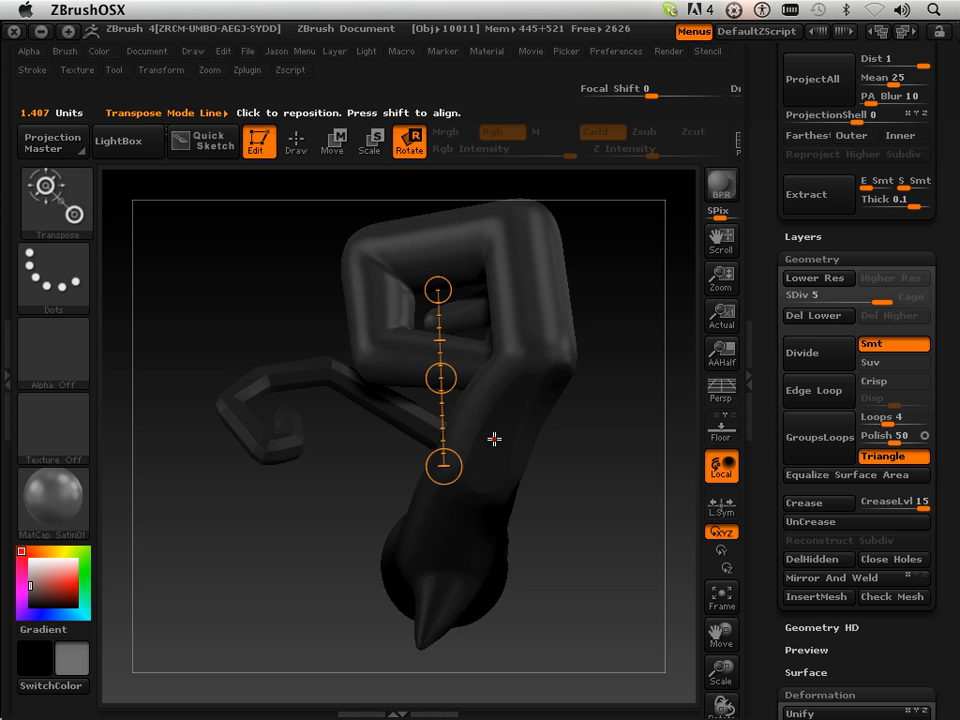
{"action": "left_click", "coordinate": [816, 276]}
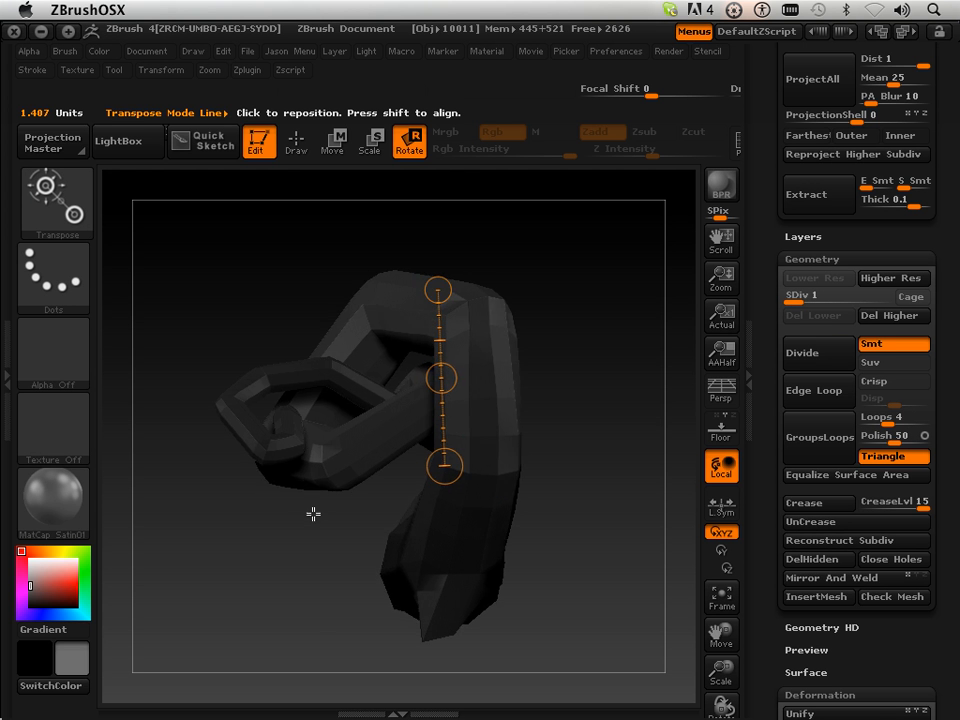